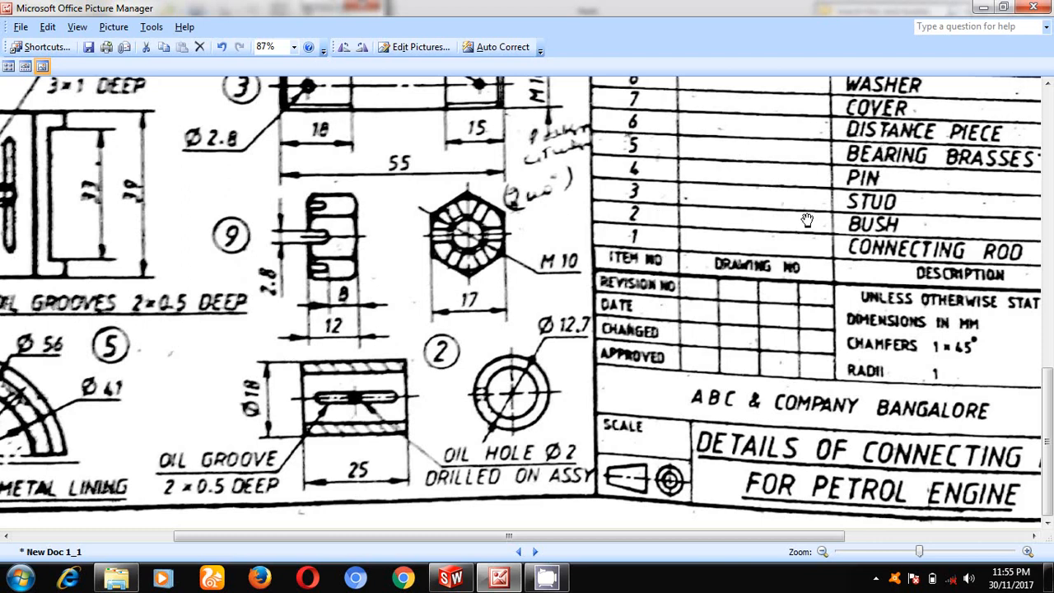
pyautogui.moveTo(351, 231)
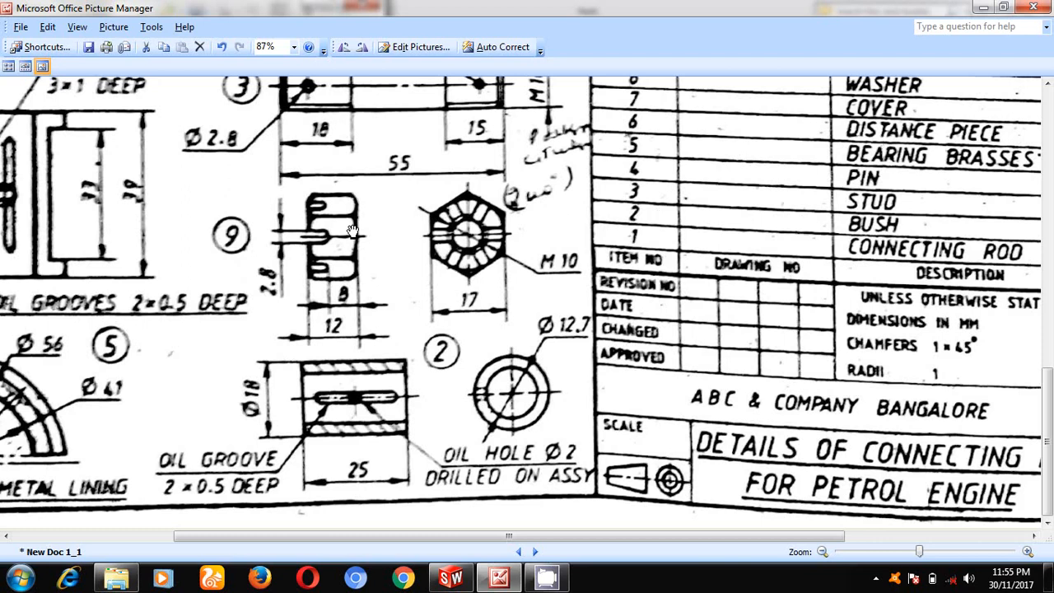
# Step: Scroll the scanned connecting rod drawing up to show its upper portion and parts list
pyautogui.scroll(3)
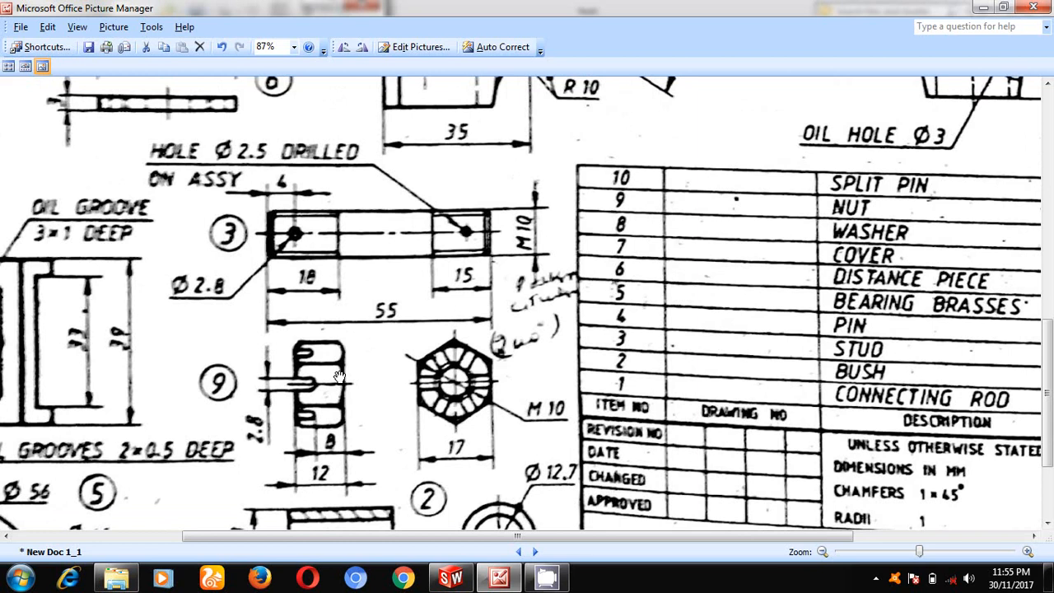
pyautogui.moveTo(527, 235)
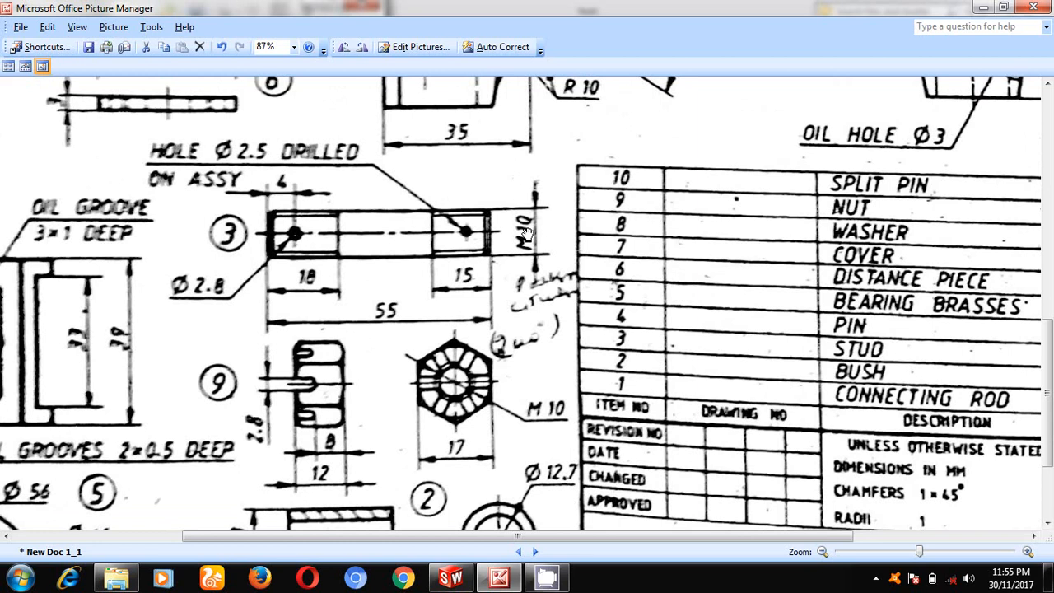
pyautogui.moveTo(529, 263)
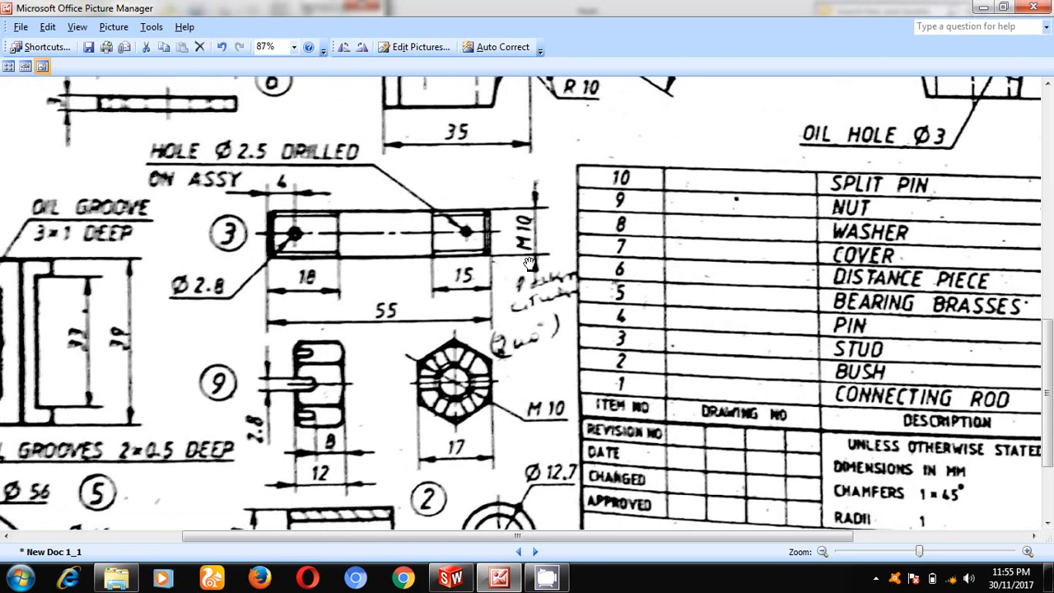
pyautogui.moveTo(514, 286)
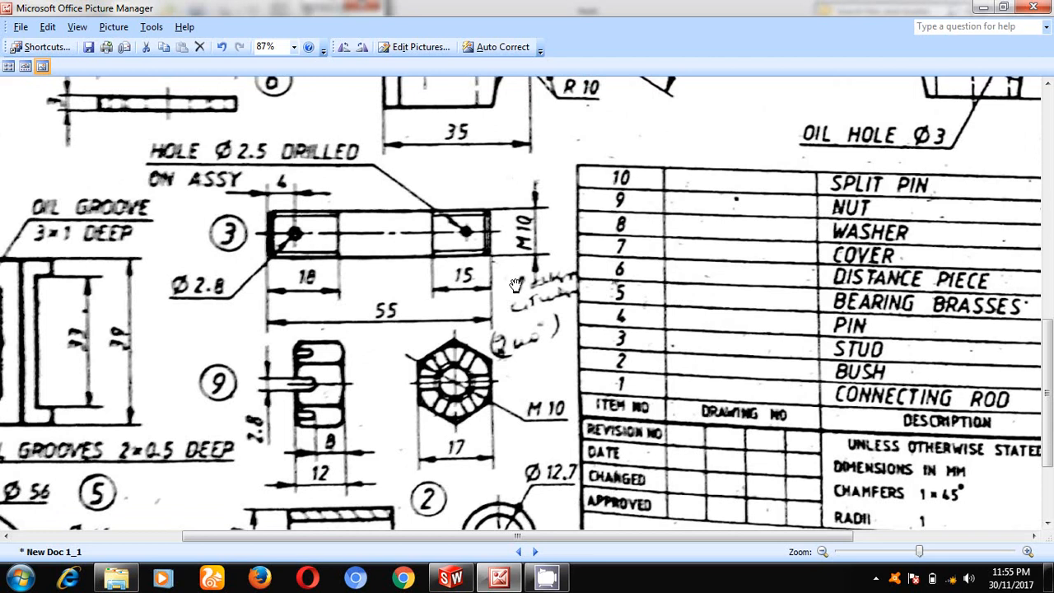
pyautogui.moveTo(516, 337)
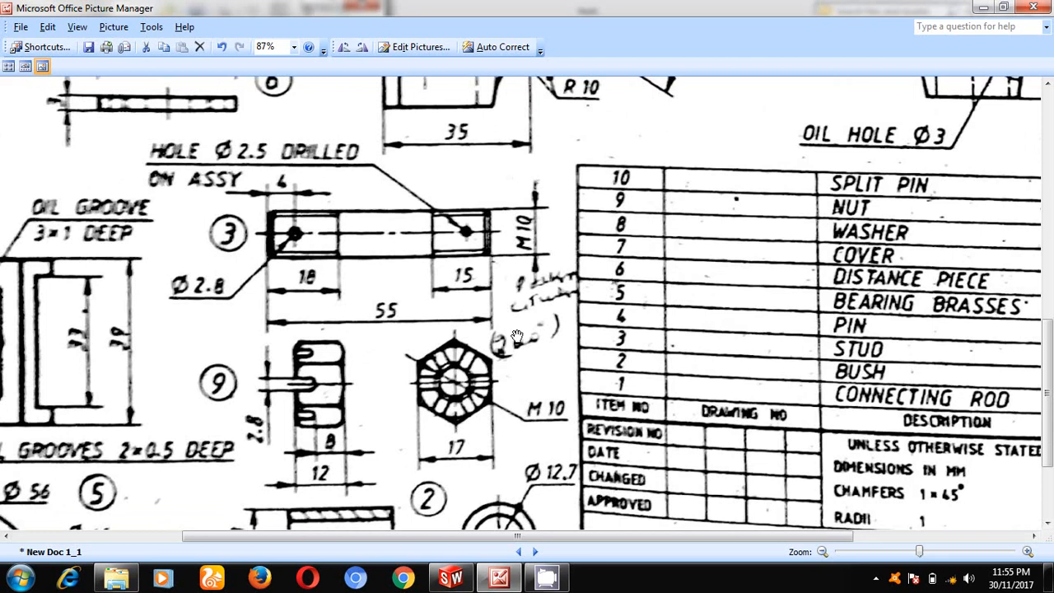
# Step: Sketch a 10 mm diameter circle at the origin on the Front Plane of a new part
pyautogui.click(451, 576)
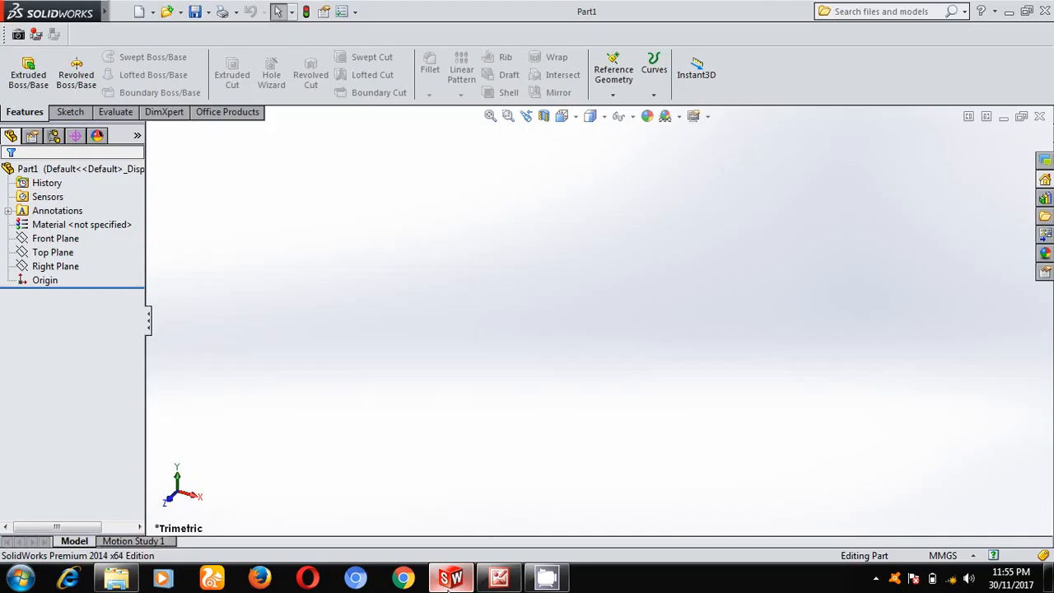
pyautogui.rightClick(55, 238)
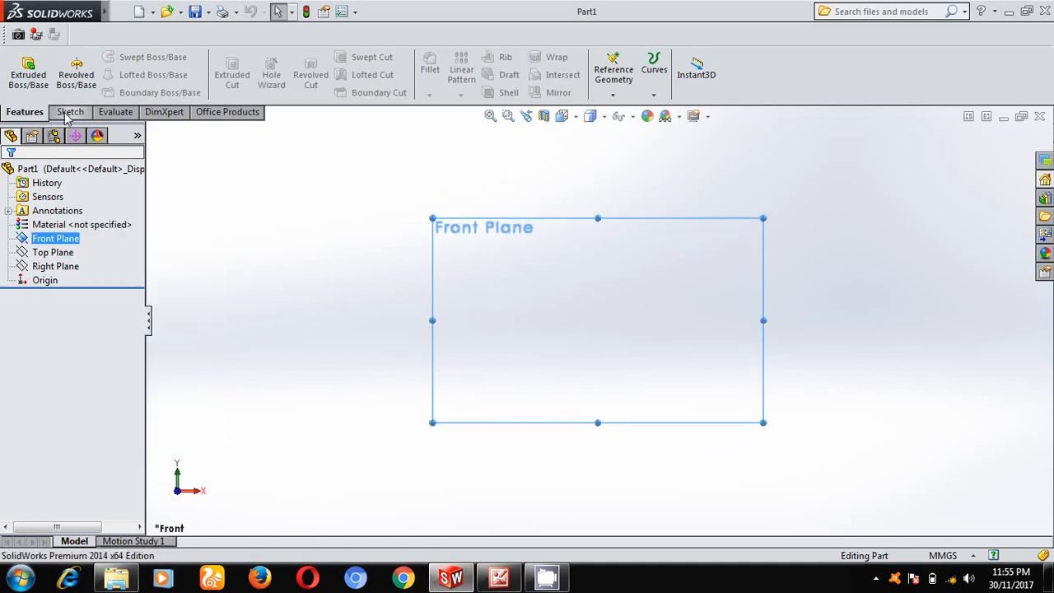
pyautogui.click(68, 112)
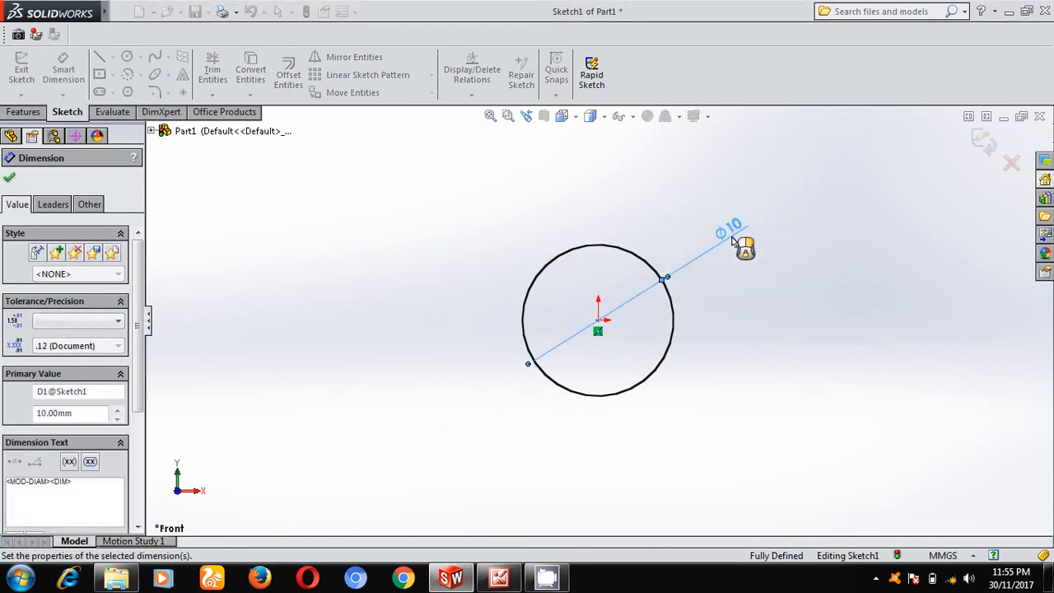
pyautogui.click(9, 177)
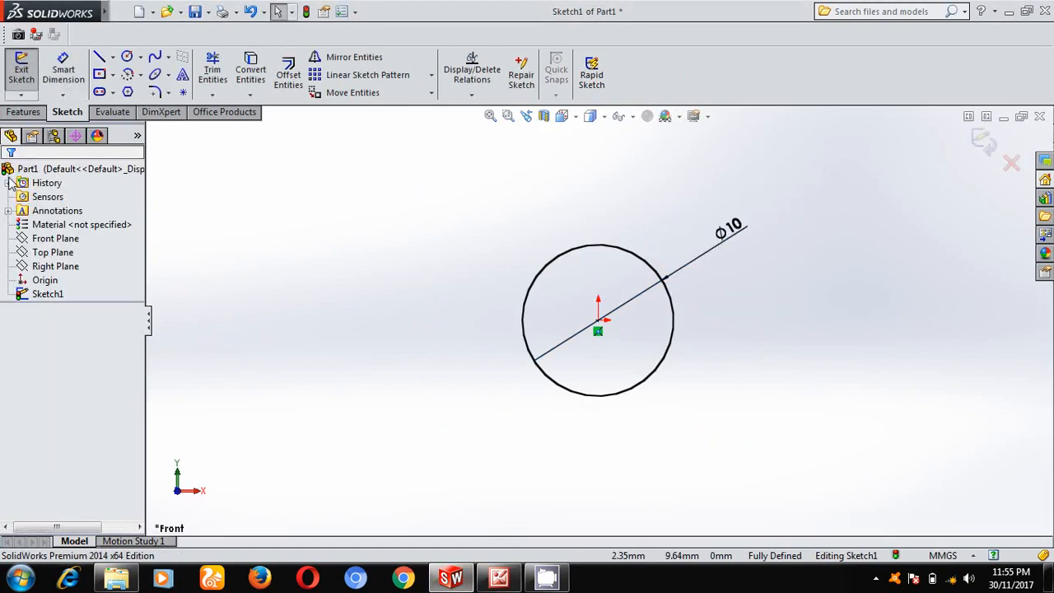
# Step: Extrude the 10 mm circle into a 55 mm cylinder using a Mid Plane end condition
pyautogui.click(22, 70)
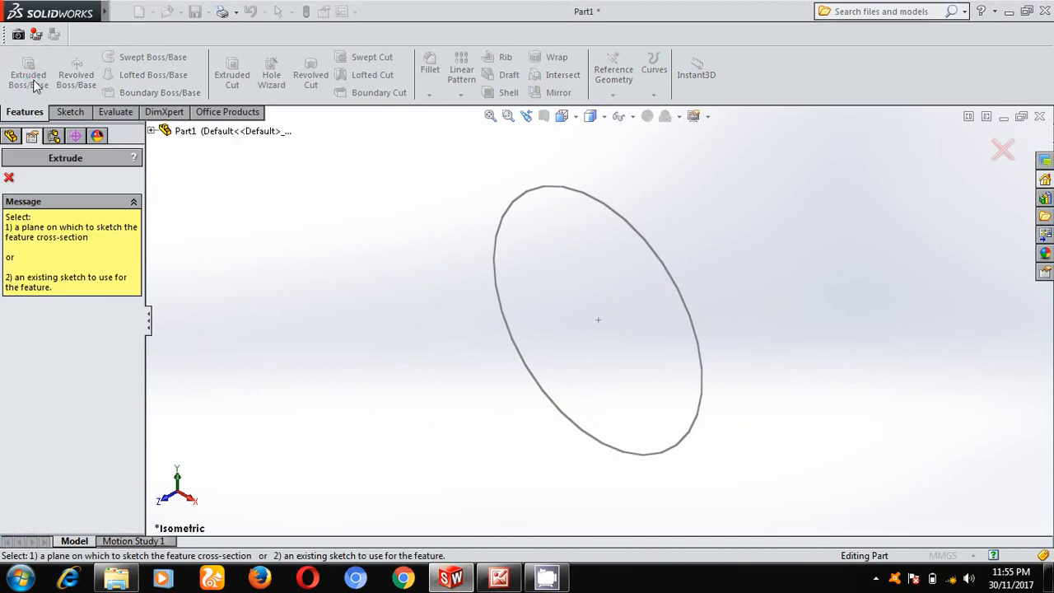
pyautogui.click(598, 320)
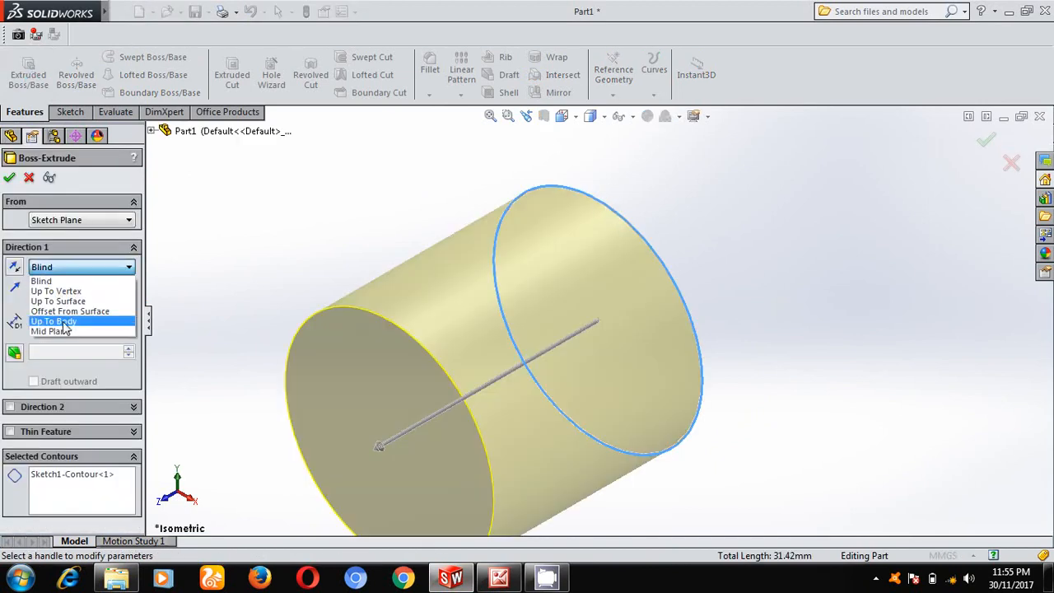
pyautogui.click(51, 330)
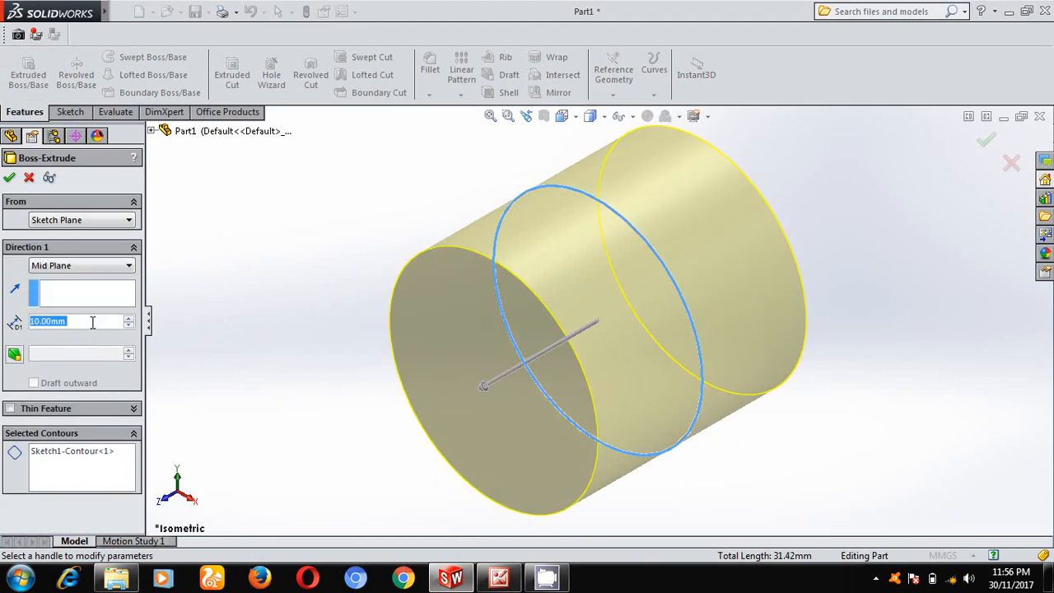
pyautogui.click(499, 576)
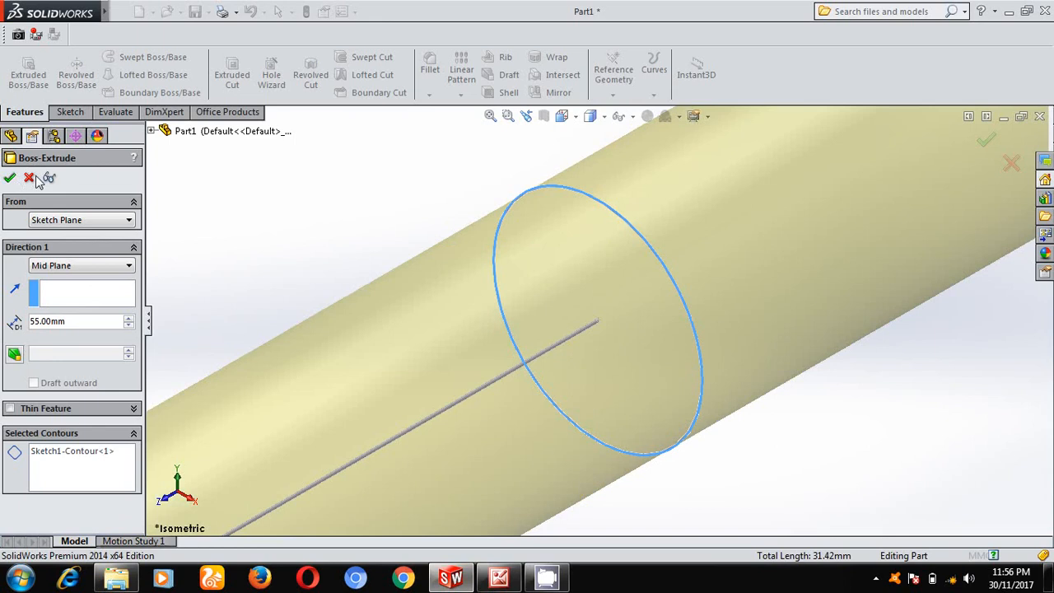
pyautogui.click(9, 178)
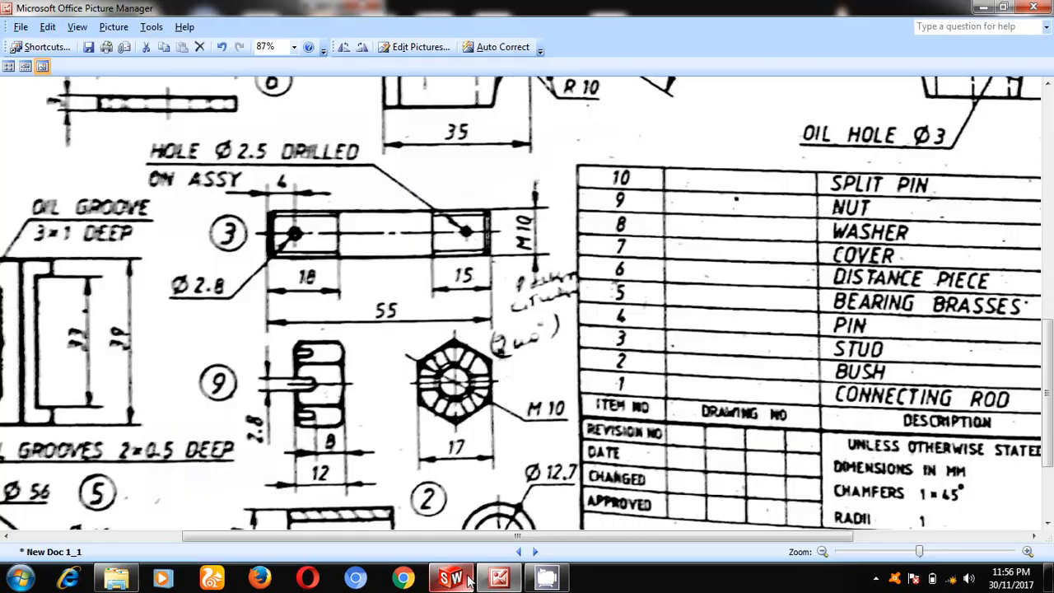
pyautogui.moveTo(294, 240)
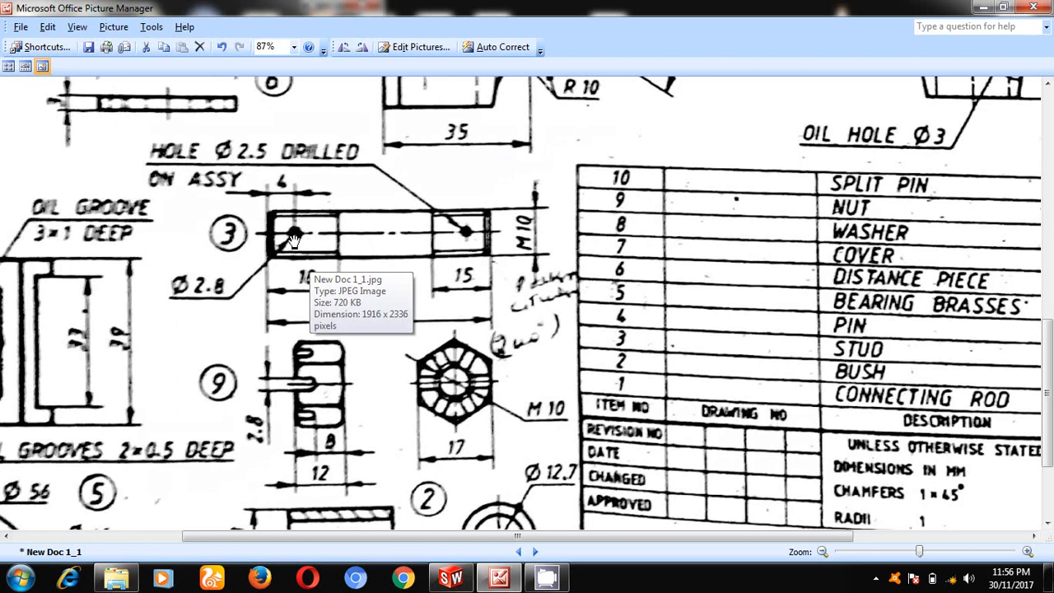
pyautogui.moveTo(288, 231)
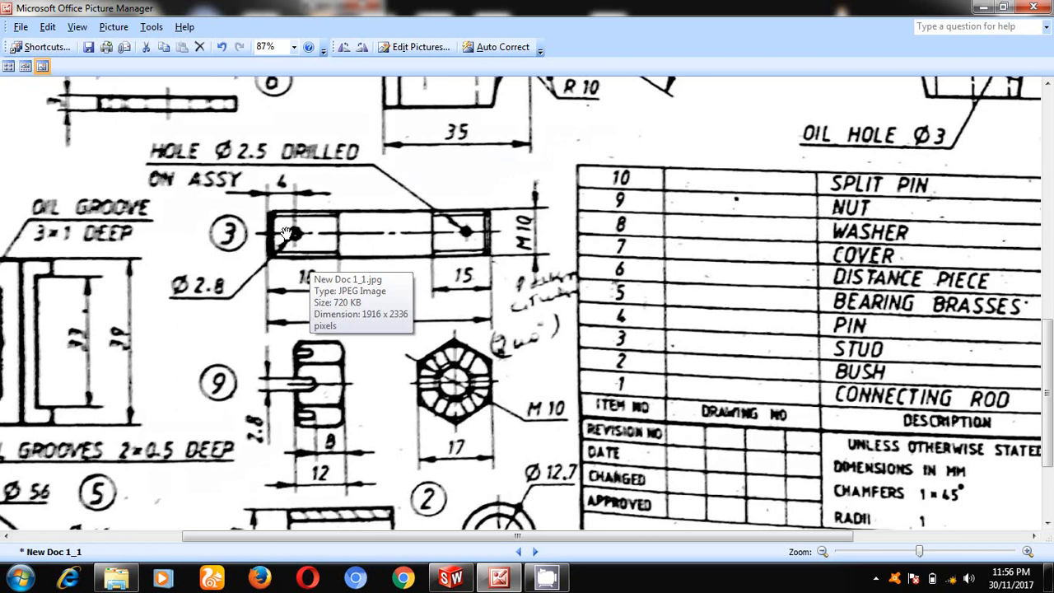
pyautogui.moveTo(283, 258)
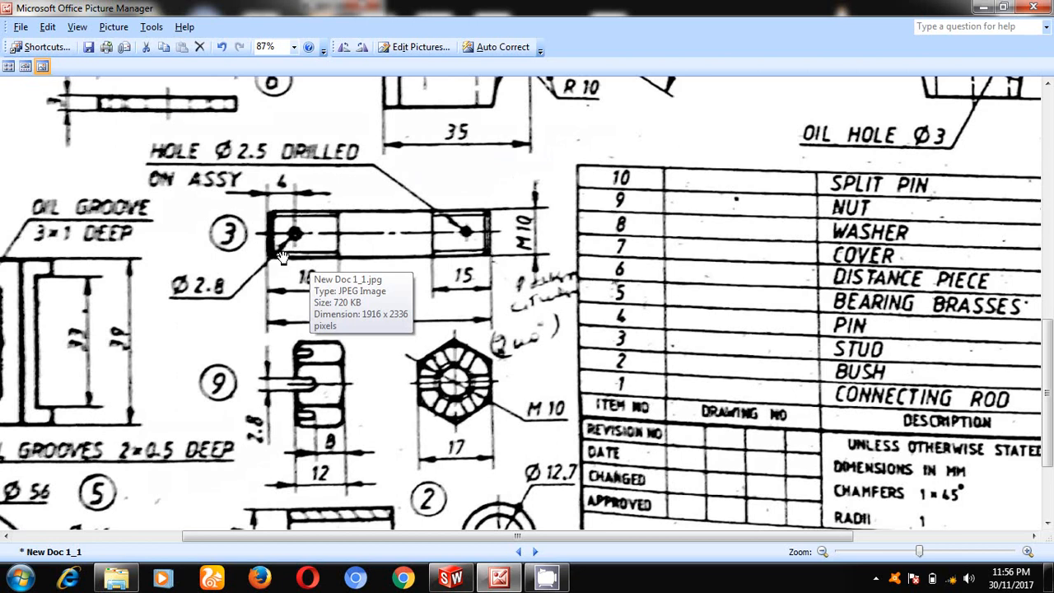
pyautogui.moveTo(255, 171)
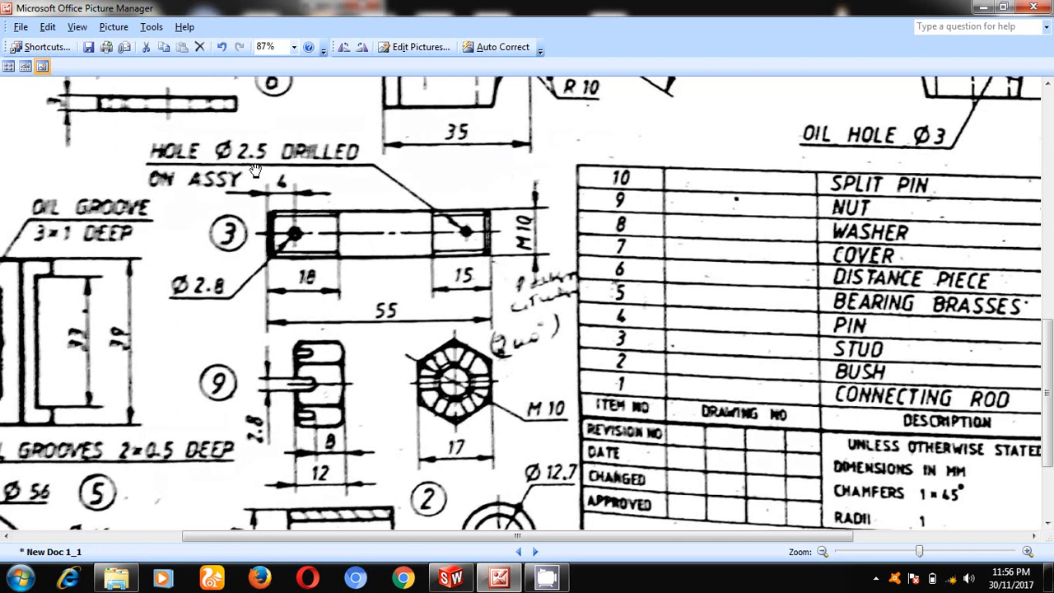
pyautogui.moveTo(284, 194)
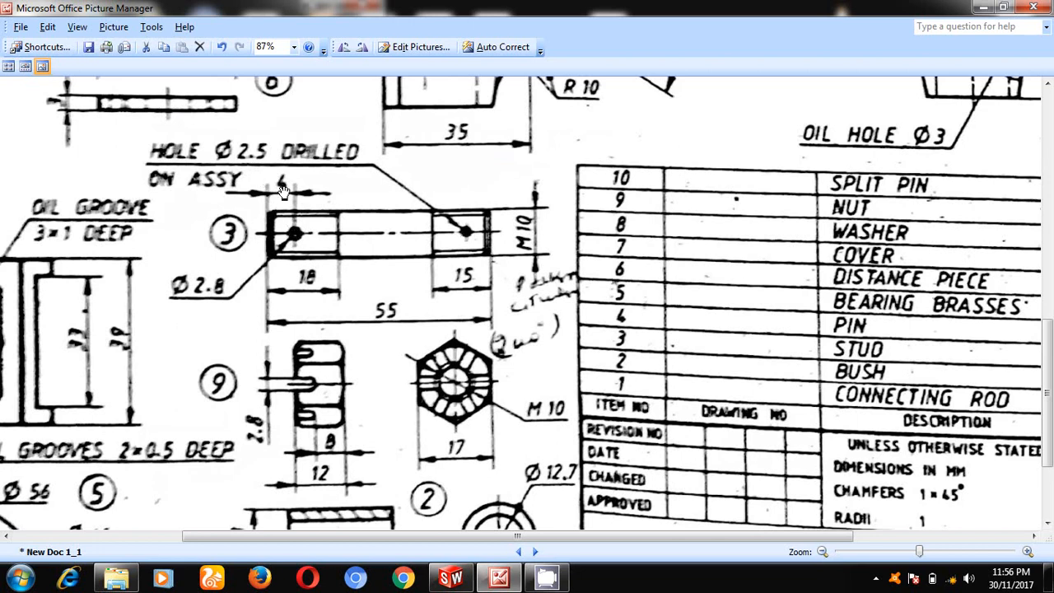
pyautogui.moveTo(513, 229)
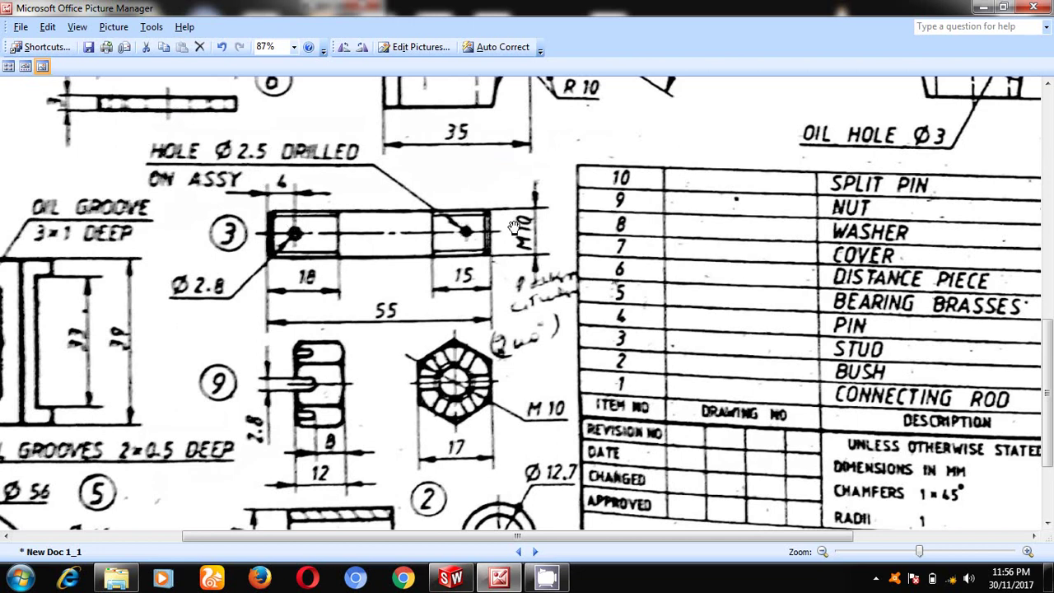
# Step: Return to the SolidWorks cylinder model after checking the drawing's cross-hole positions
pyautogui.click(450, 577)
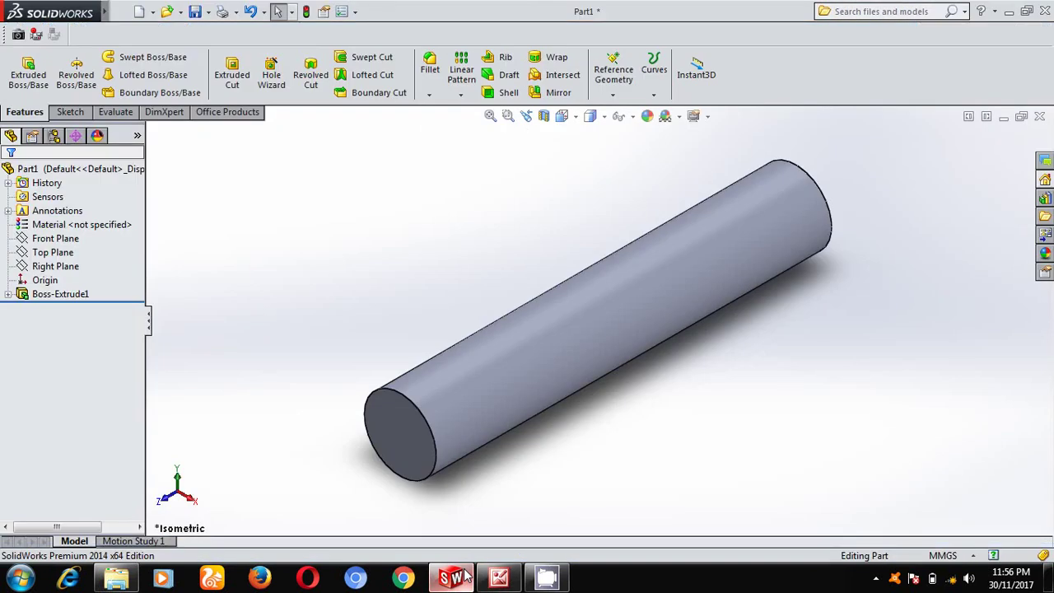
# Step: Start a sketch on the Right Plane, viewed normal to it
pyautogui.click(55, 266)
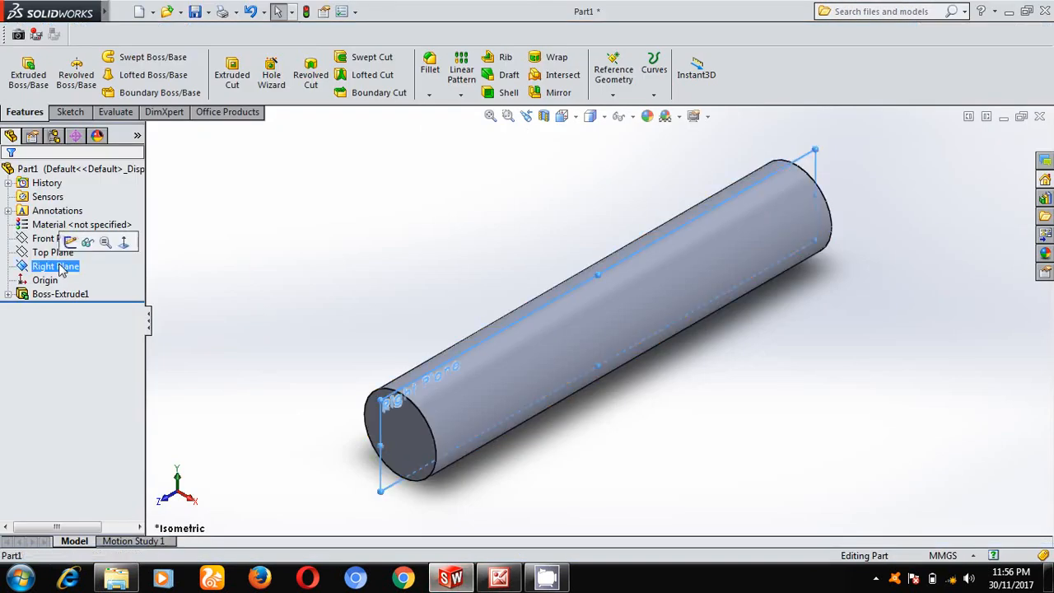
pyautogui.click(123, 242)
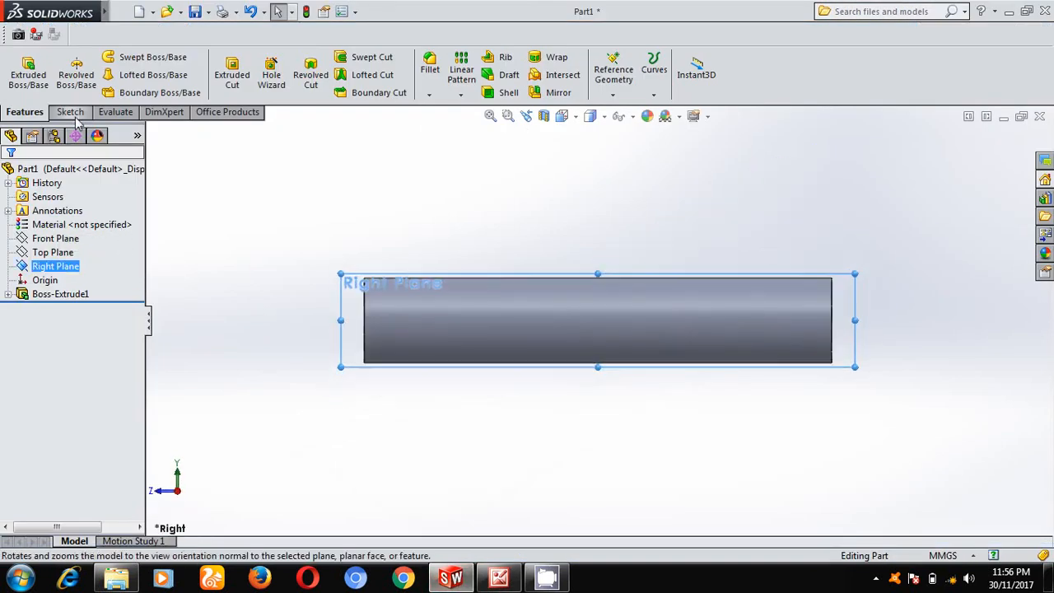
pyautogui.click(67, 111)
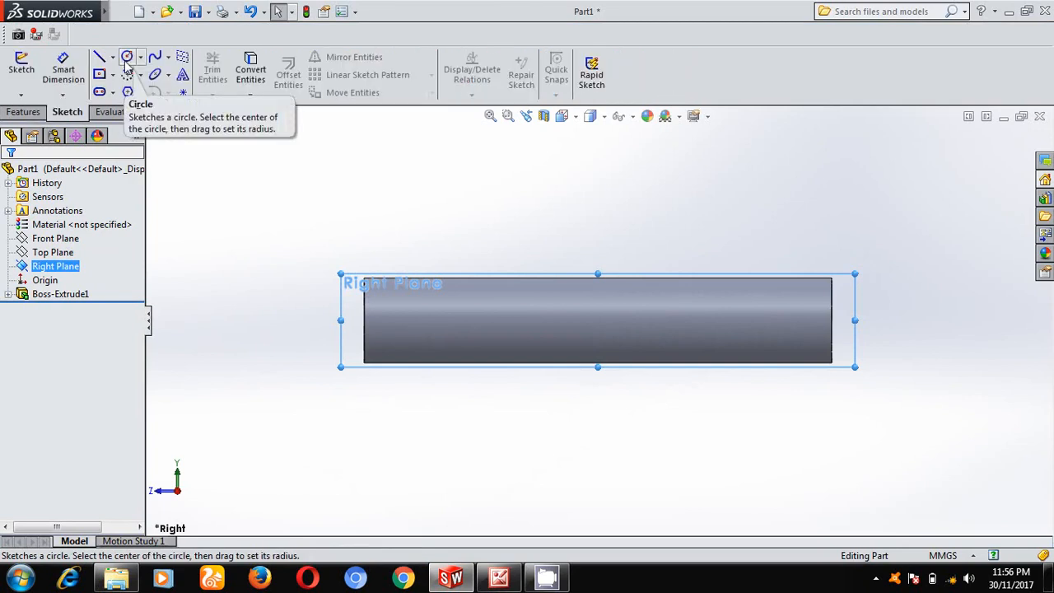
# Step: Draw two hole circles, Ø2.80 and Ø2.50, each 4 mm from its cylinder end
pyautogui.click(127, 56)
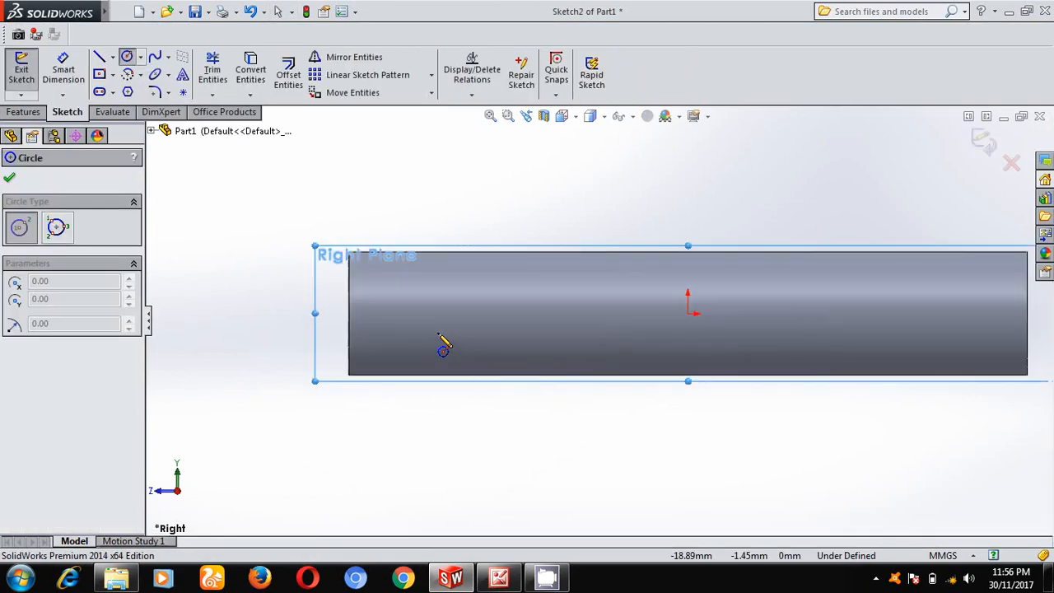
pyautogui.moveTo(539, 346)
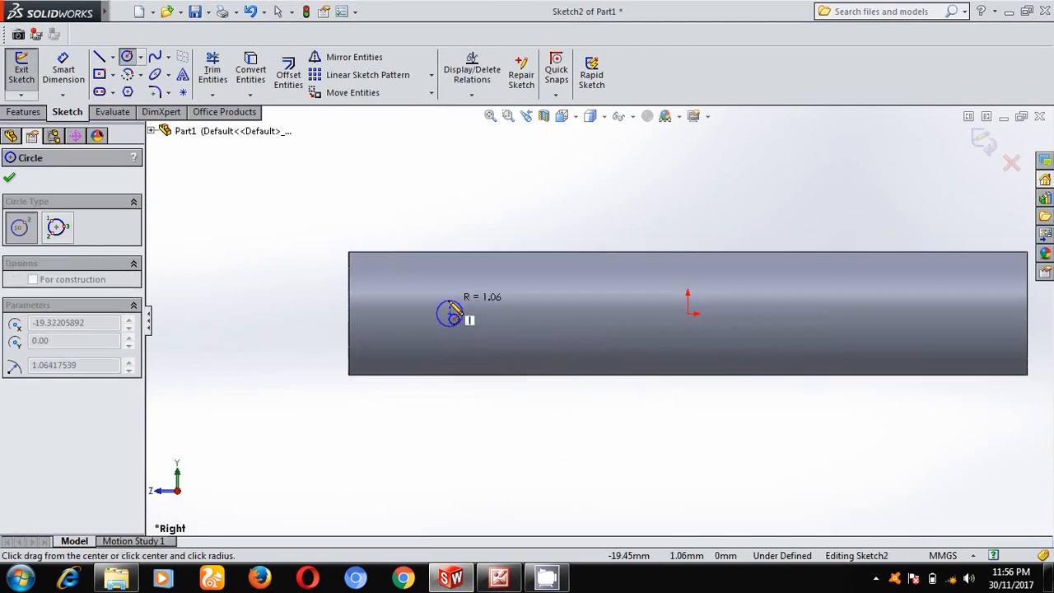
pyautogui.click(449, 313)
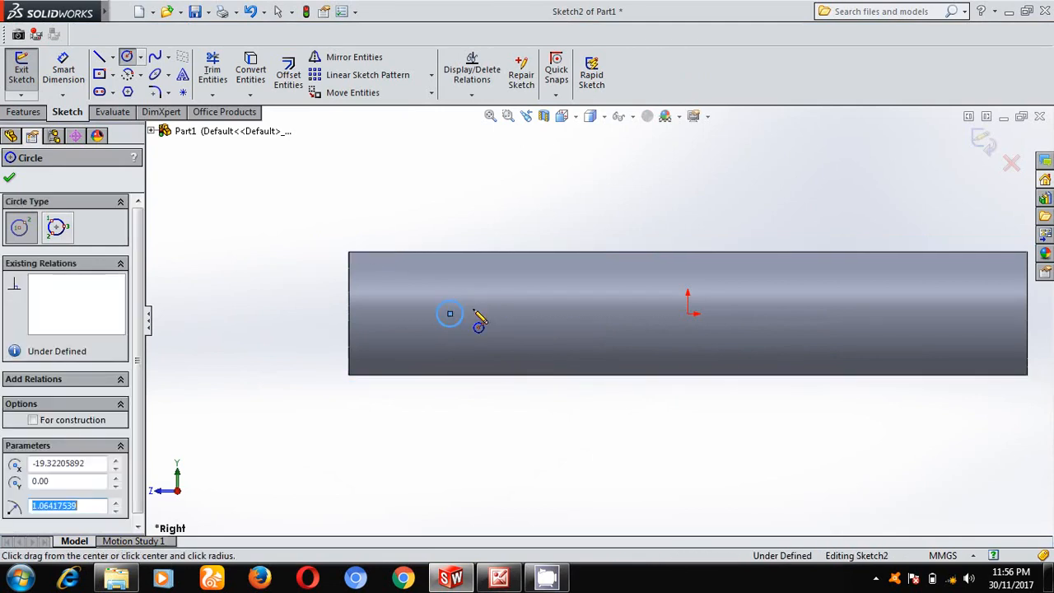
pyautogui.click(894, 314)
pyautogui.write('2')
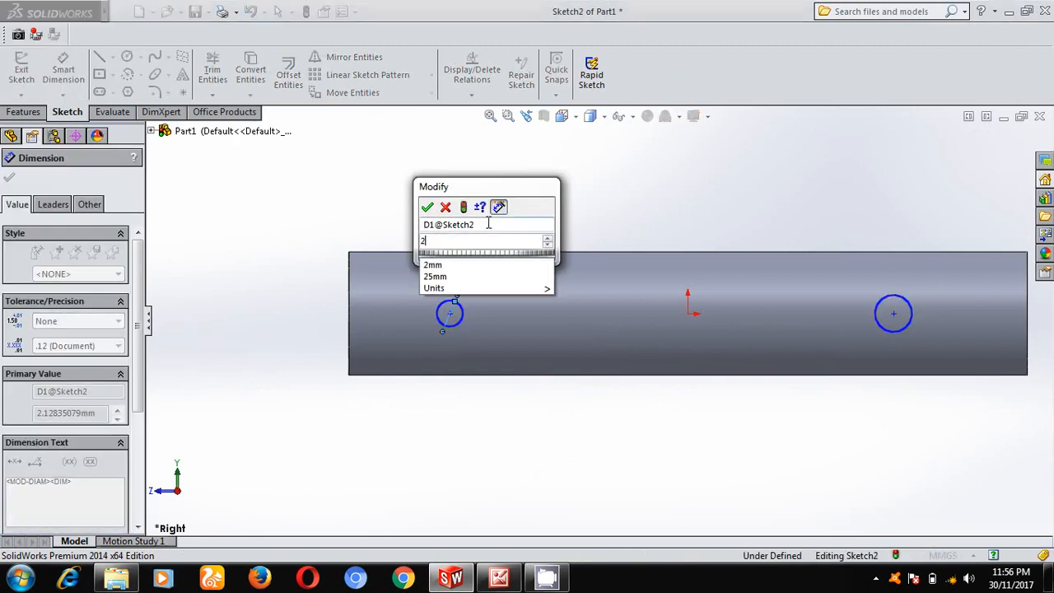
pyautogui.click(427, 206)
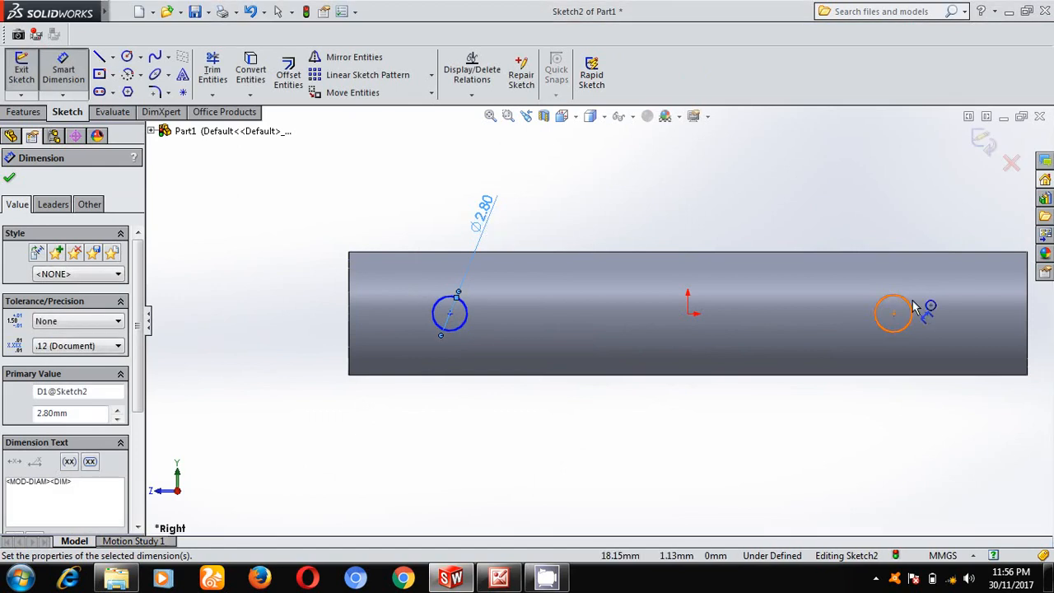
pyautogui.click(893, 313)
pyautogui.write('4')
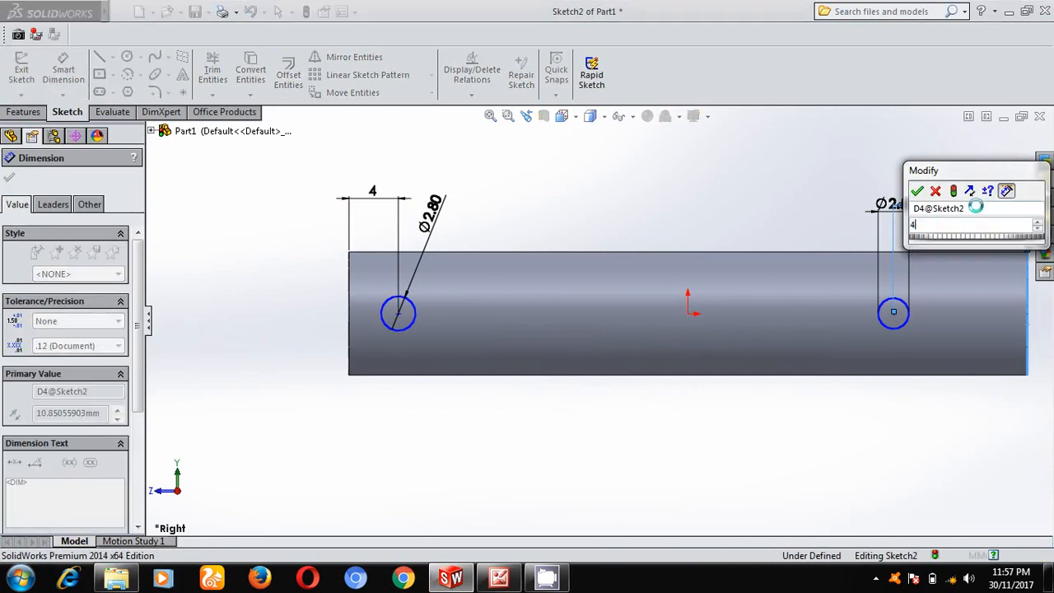
pyautogui.click(917, 191)
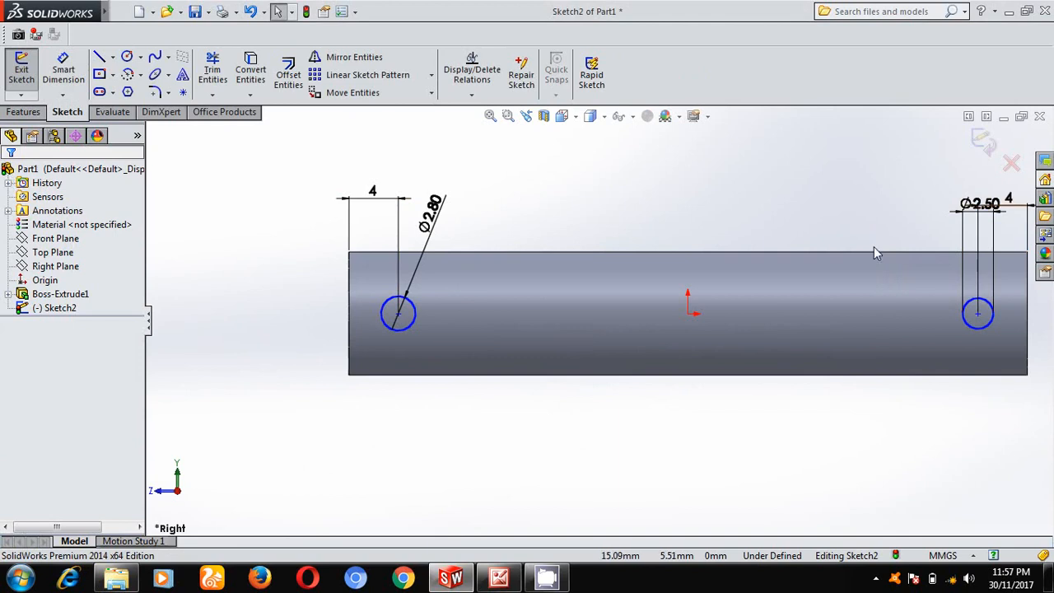
pyautogui.moveTo(64, 72)
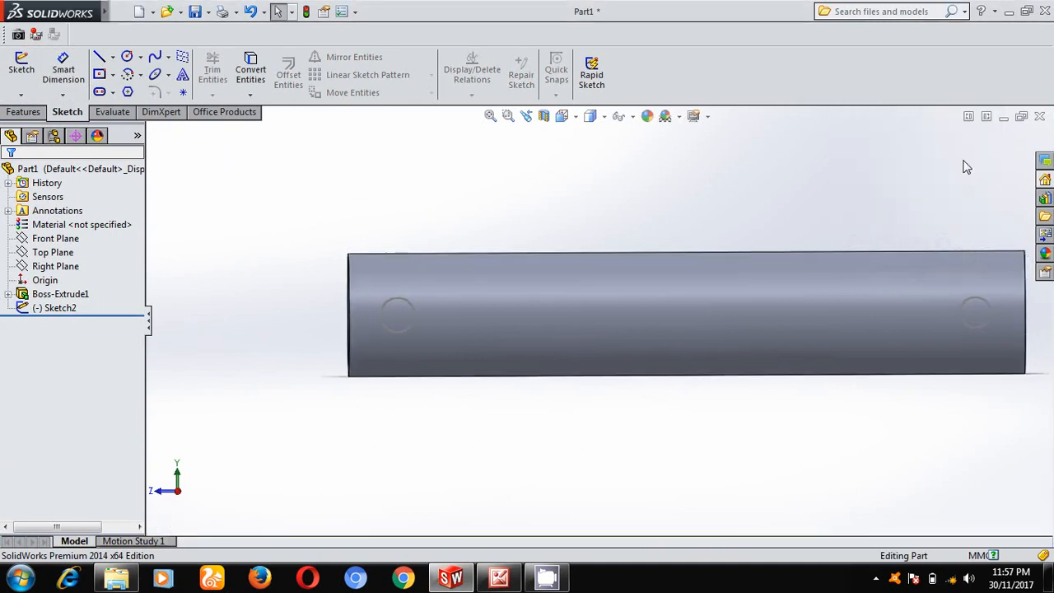
# Step: Cut both hole circles through the stud with a Mid Plane extruded cut
pyautogui.click(23, 111)
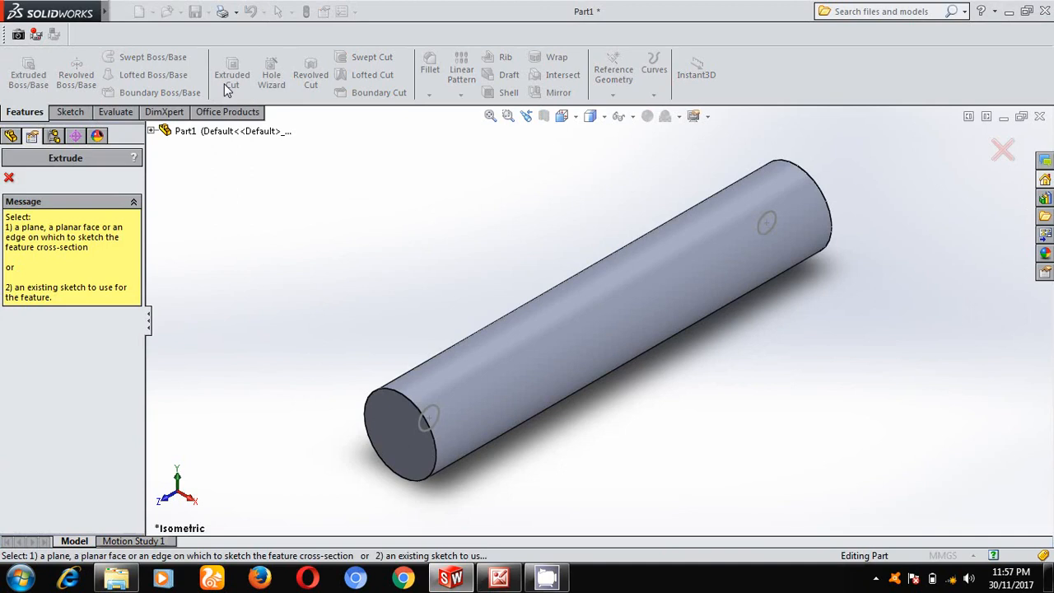
pyautogui.click(428, 416)
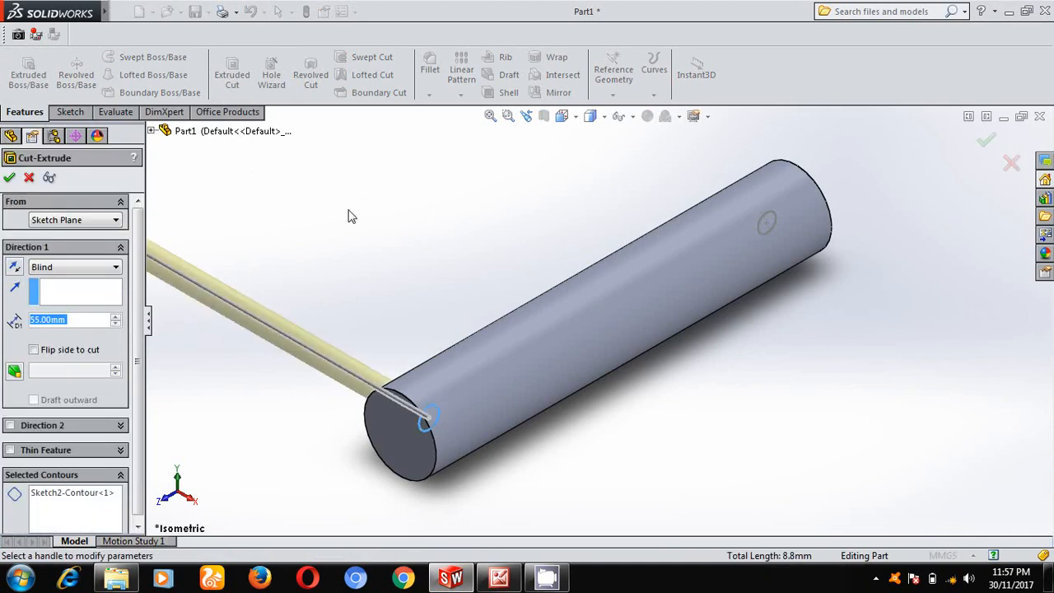
pyautogui.moveTo(756, 217)
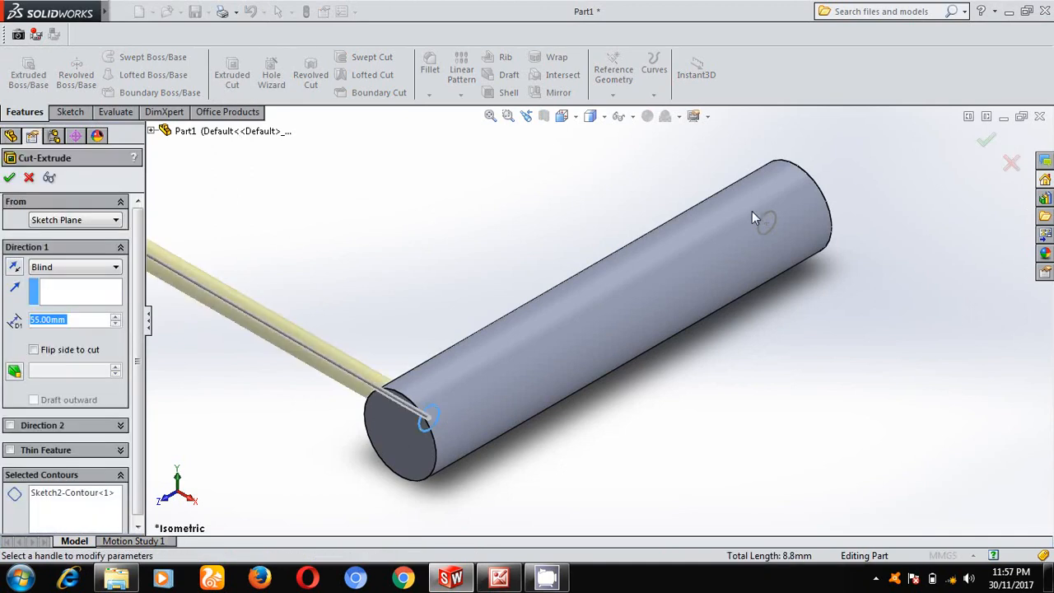
pyautogui.rightClick(72, 491)
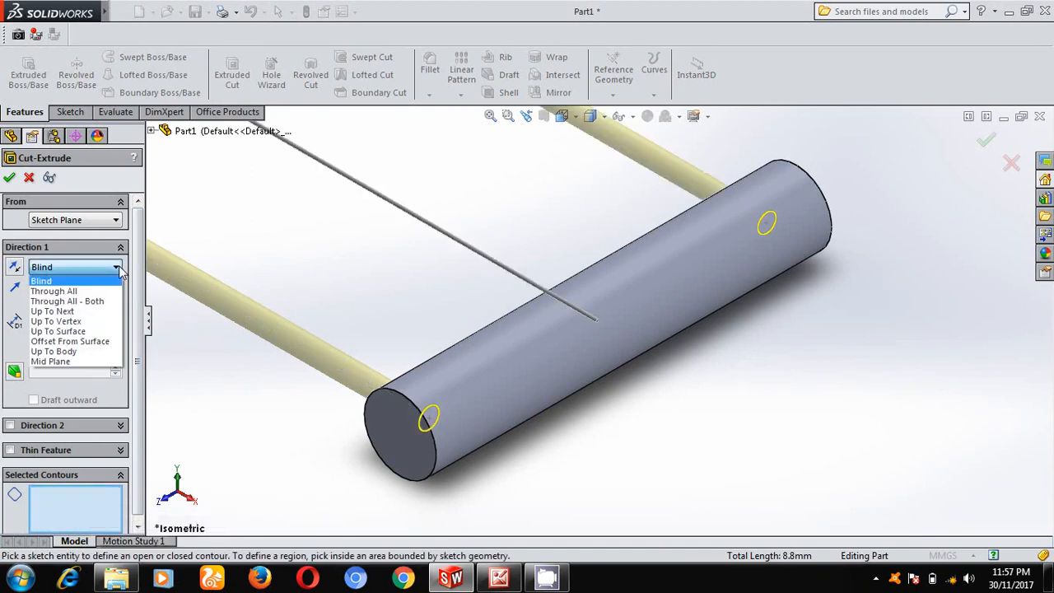
pyautogui.moveTo(50, 361)
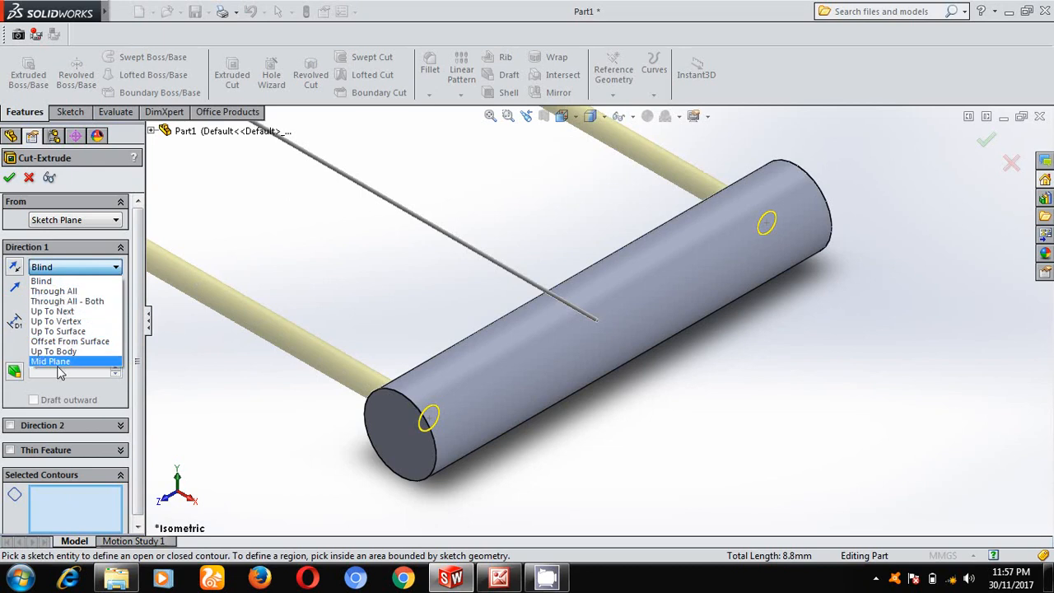
pyautogui.click(50, 361)
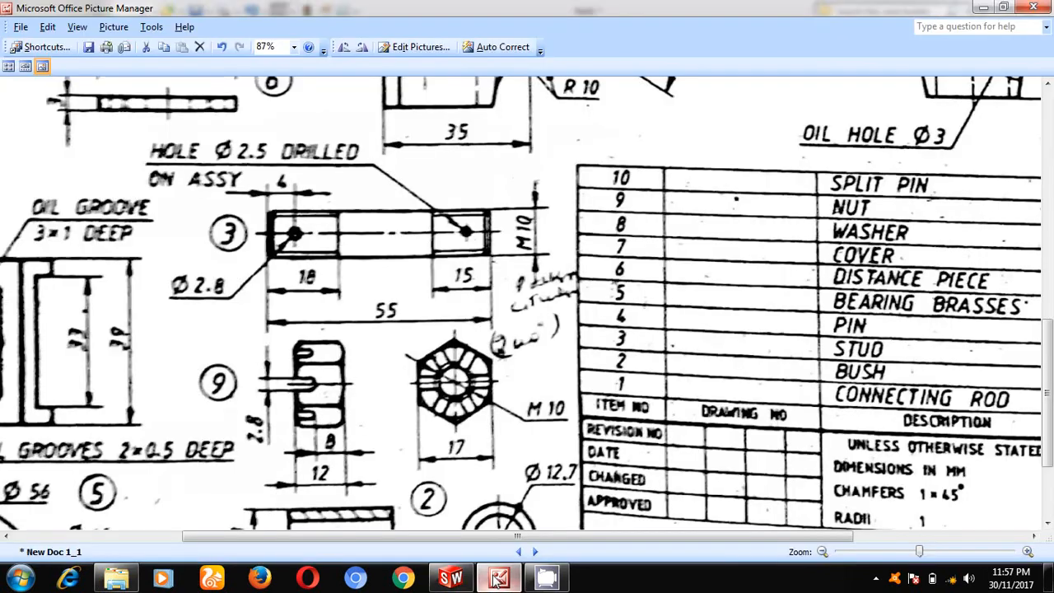
pyautogui.moveTo(494, 223)
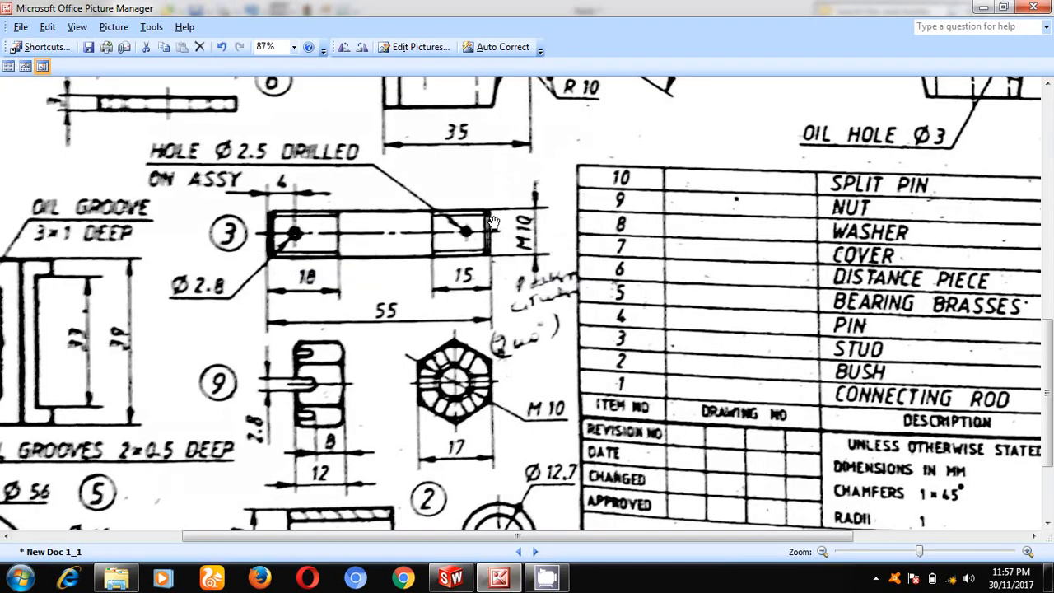
pyautogui.moveTo(373, 194)
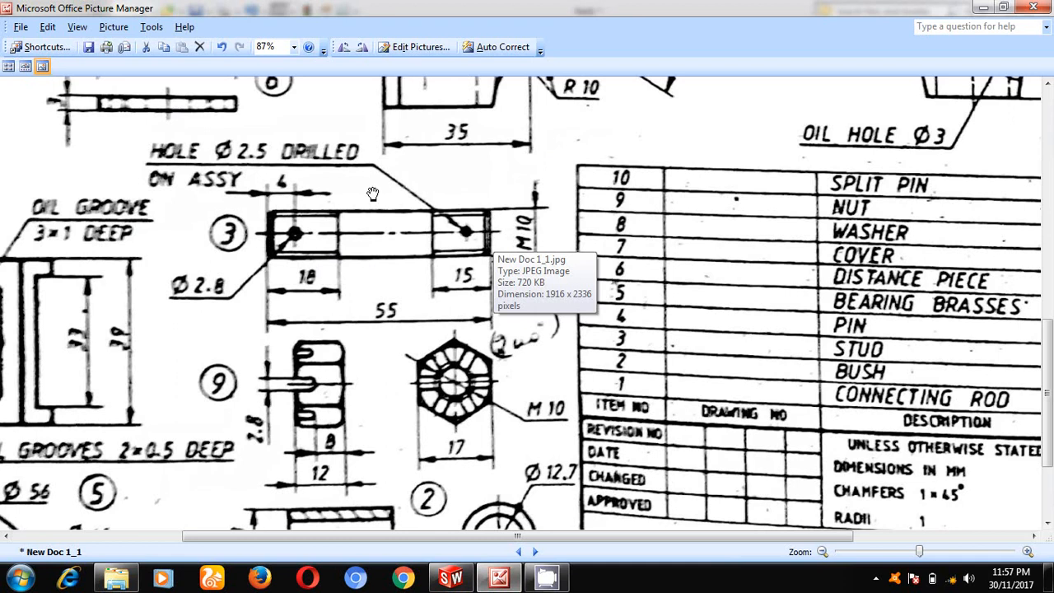
# Step: Return to SolidWorks, where both cross holes are cut through the stud
pyautogui.click(450, 576)
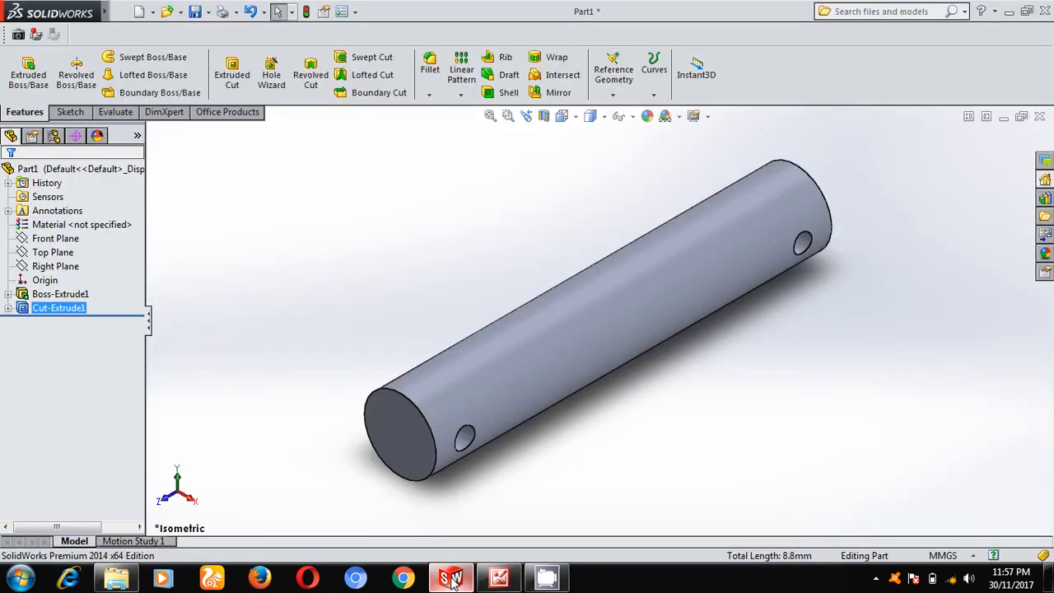
# Step: Chamfer both end edges of the stud by 1 mm
pyautogui.click(428, 93)
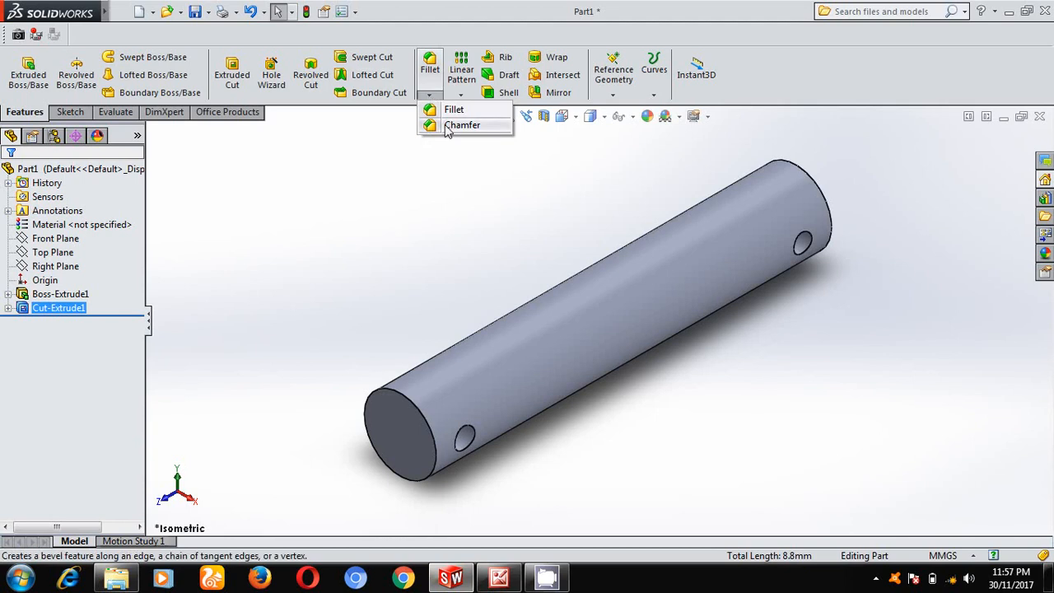
pyautogui.click(463, 124)
pyautogui.write('1')
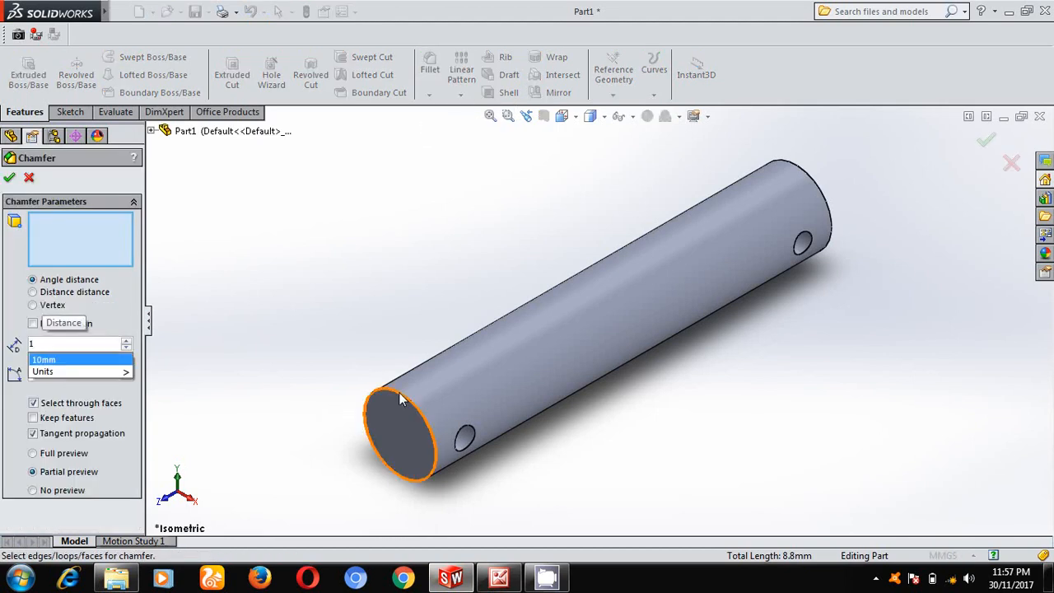
pyautogui.click(404, 395)
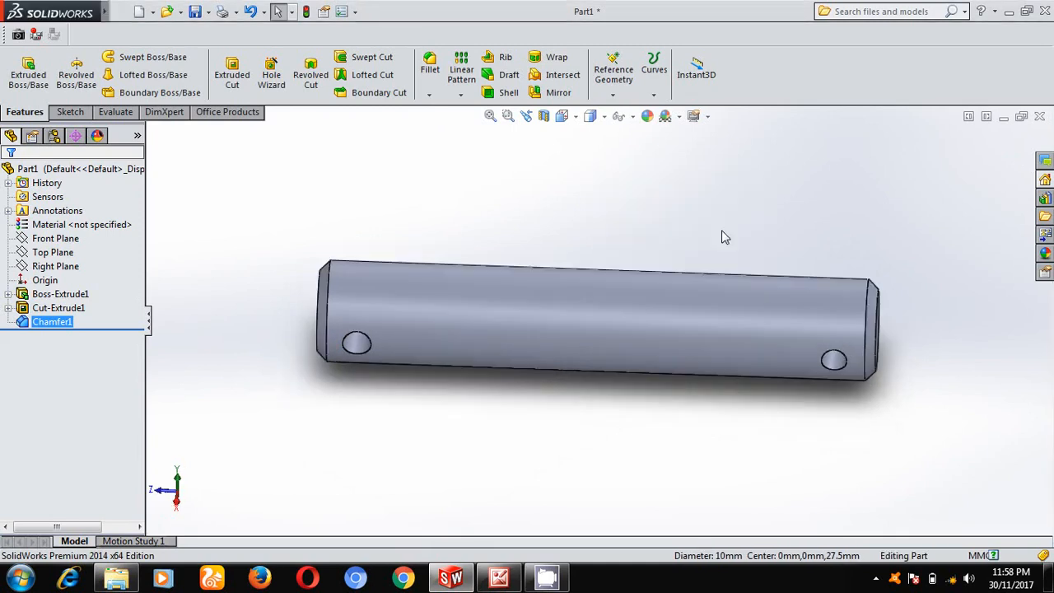
# Step: Save the part under the name 'stud'
pyautogui.click(205, 12)
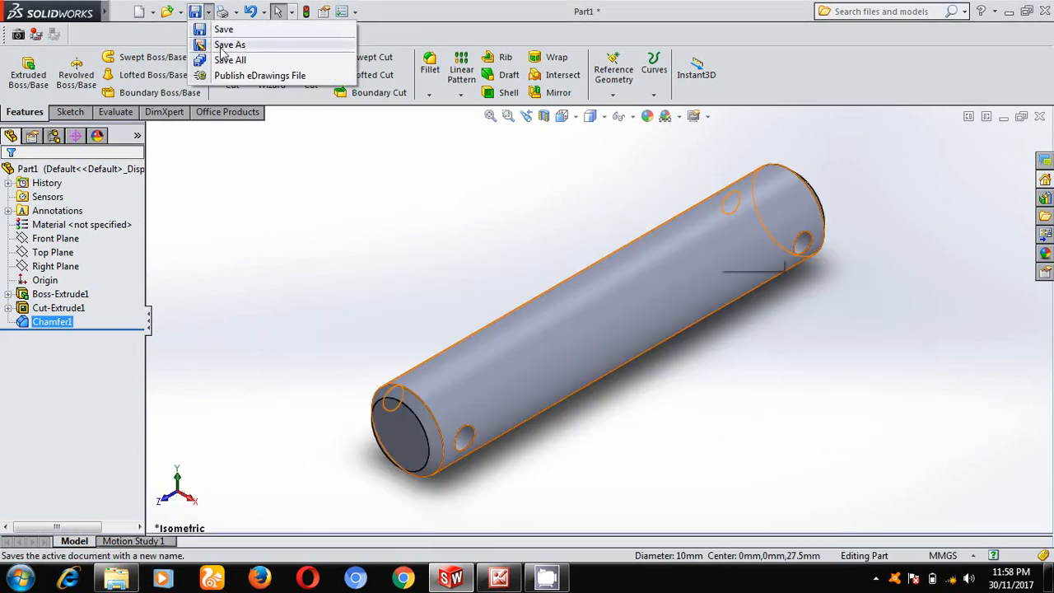
pyautogui.click(230, 44)
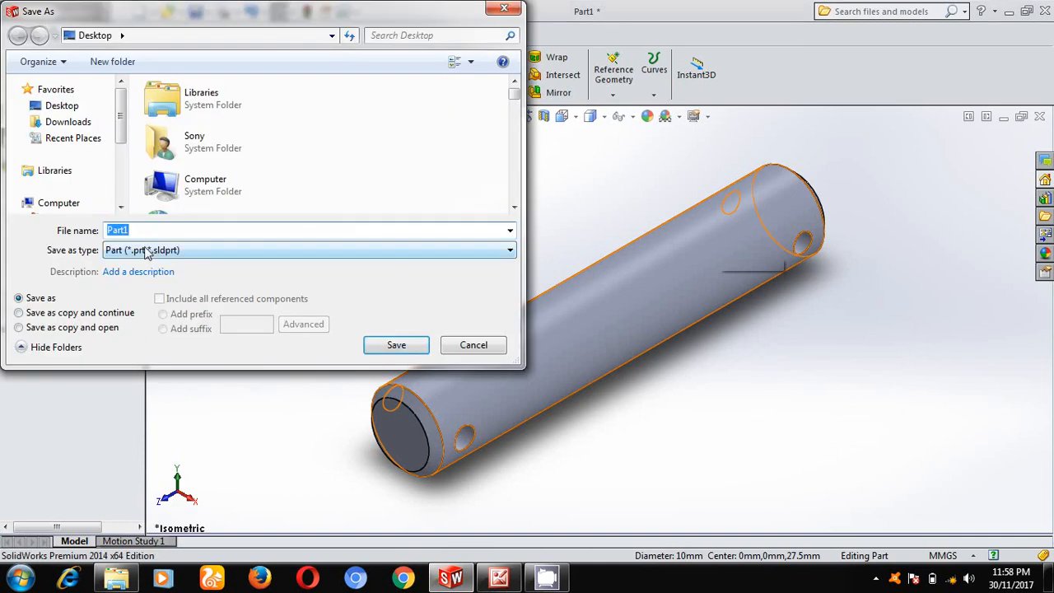
pyautogui.write('stud')
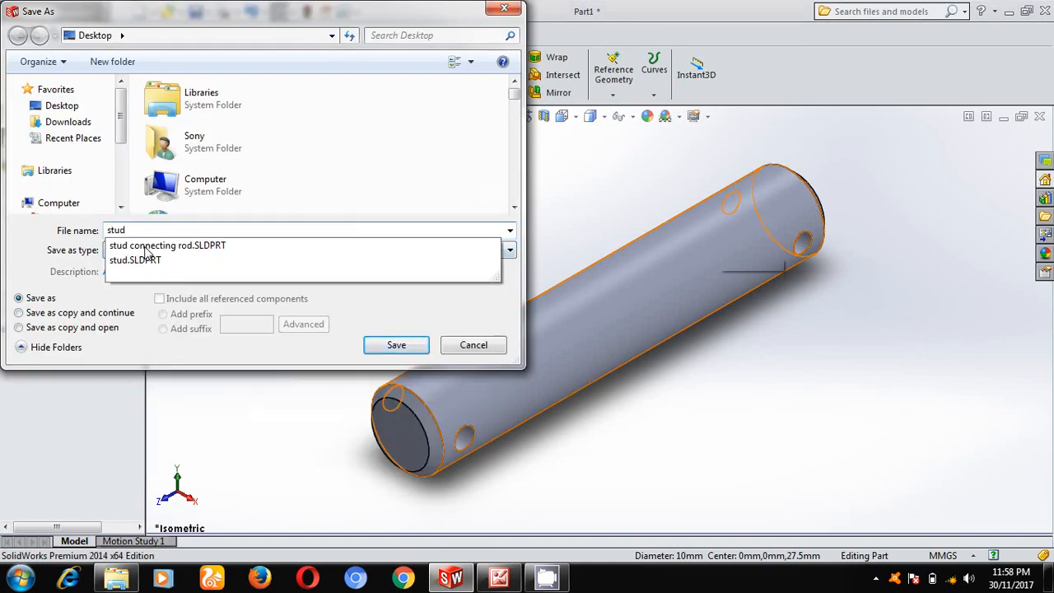